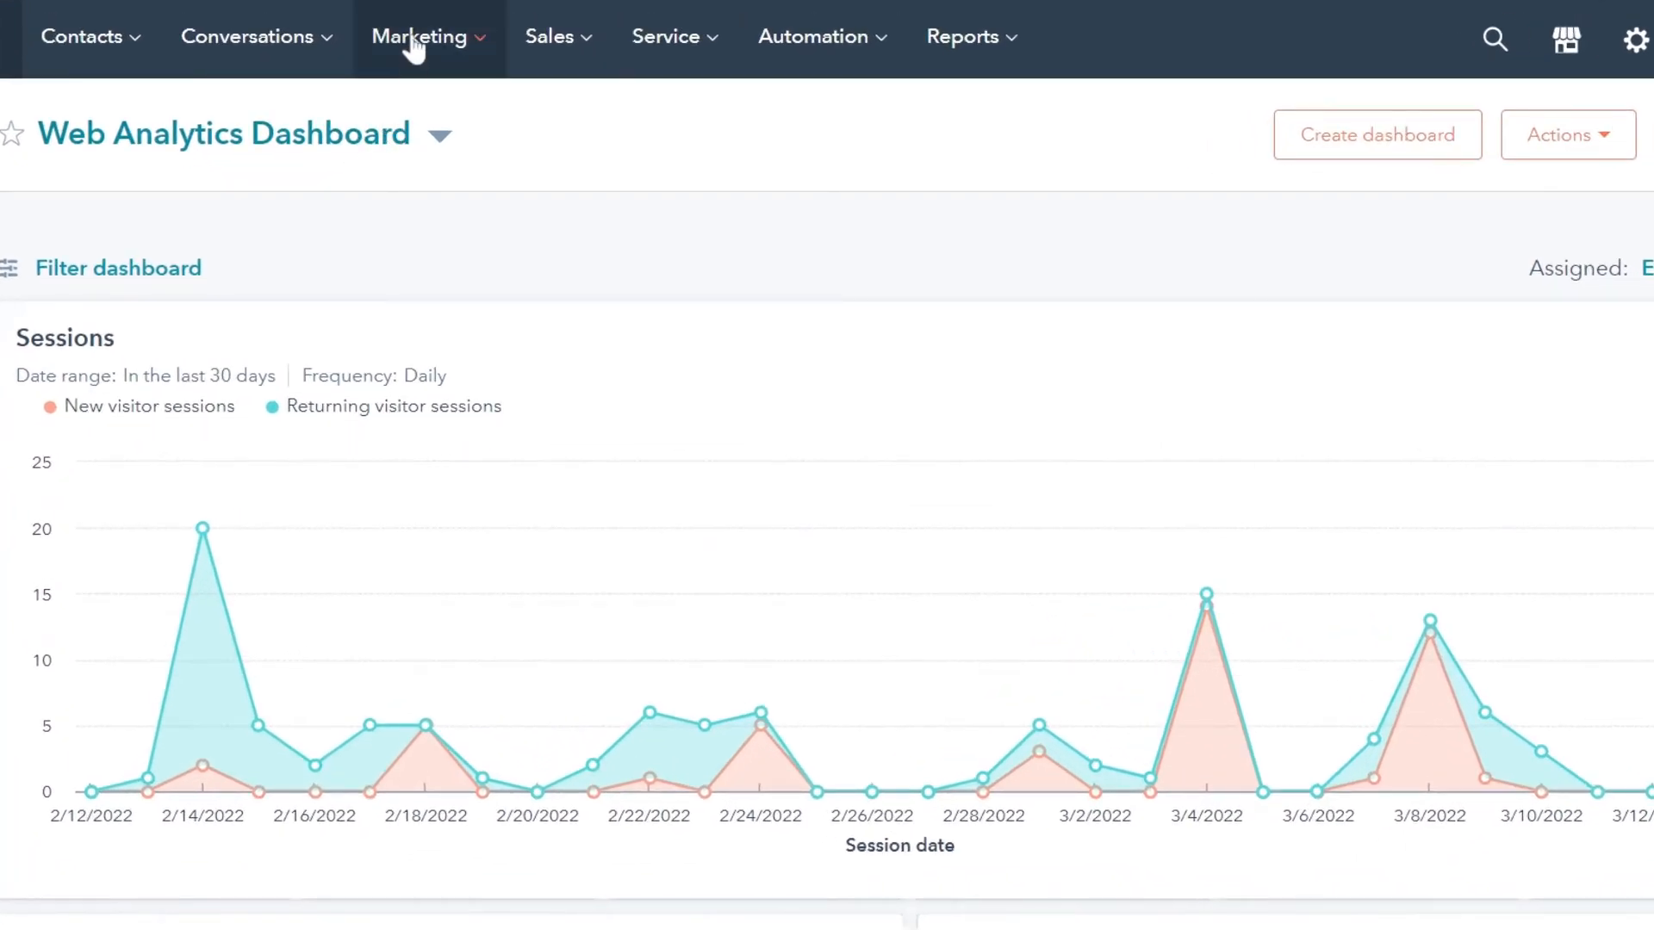
mouse_move(413, 201)
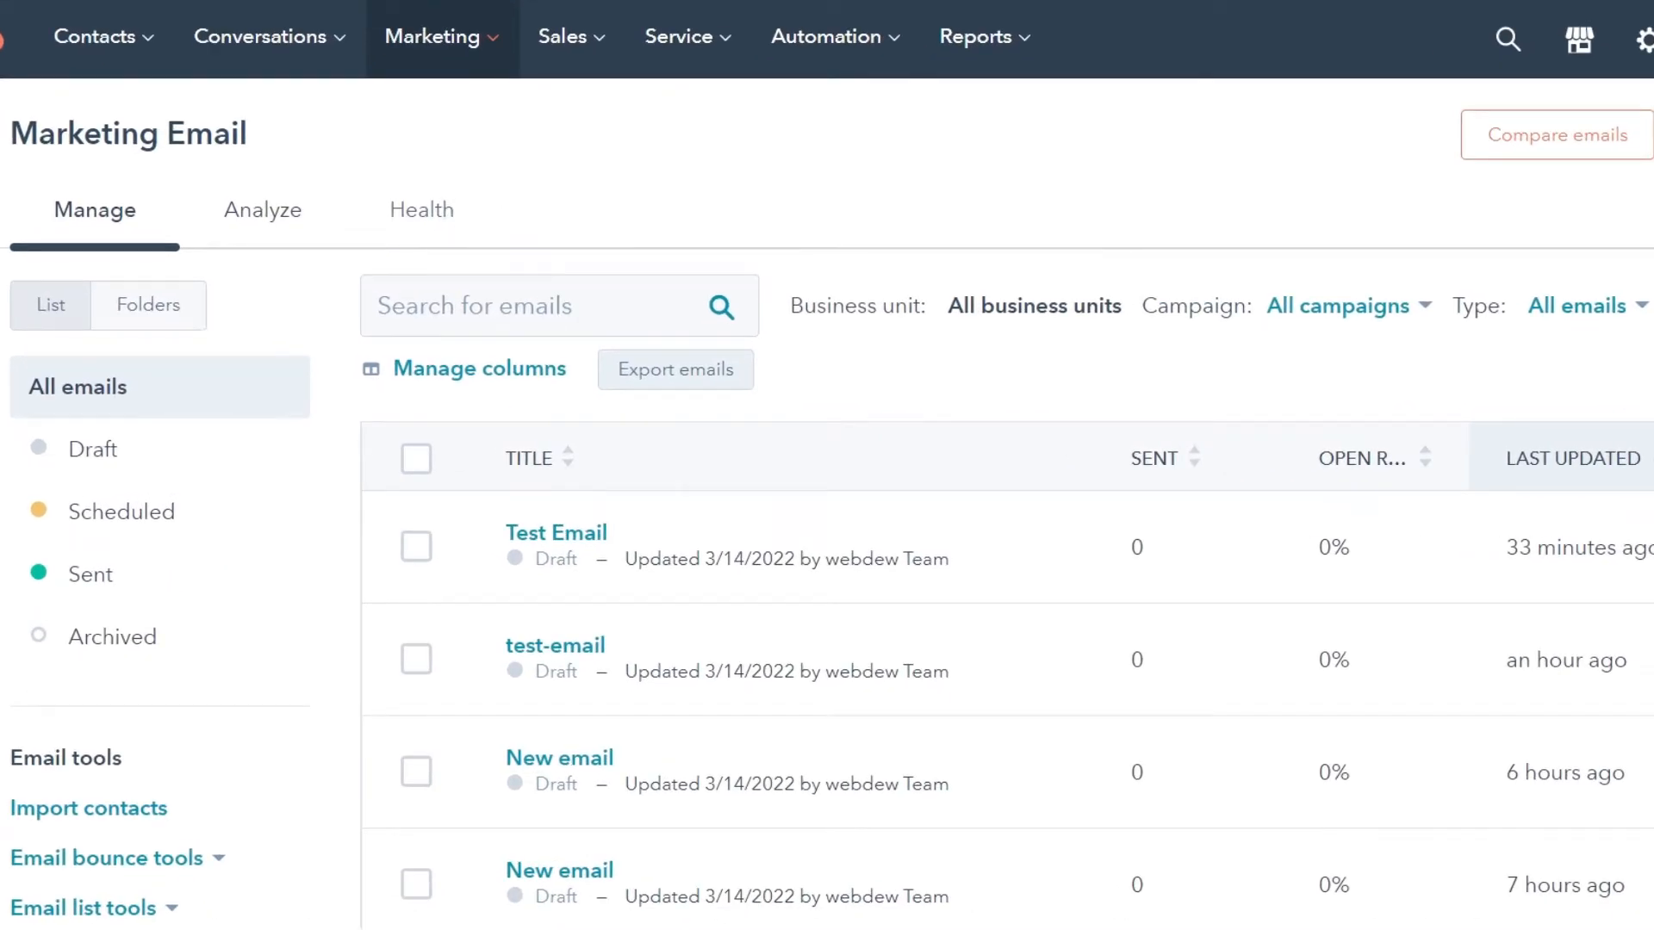
mouse_move(556, 532)
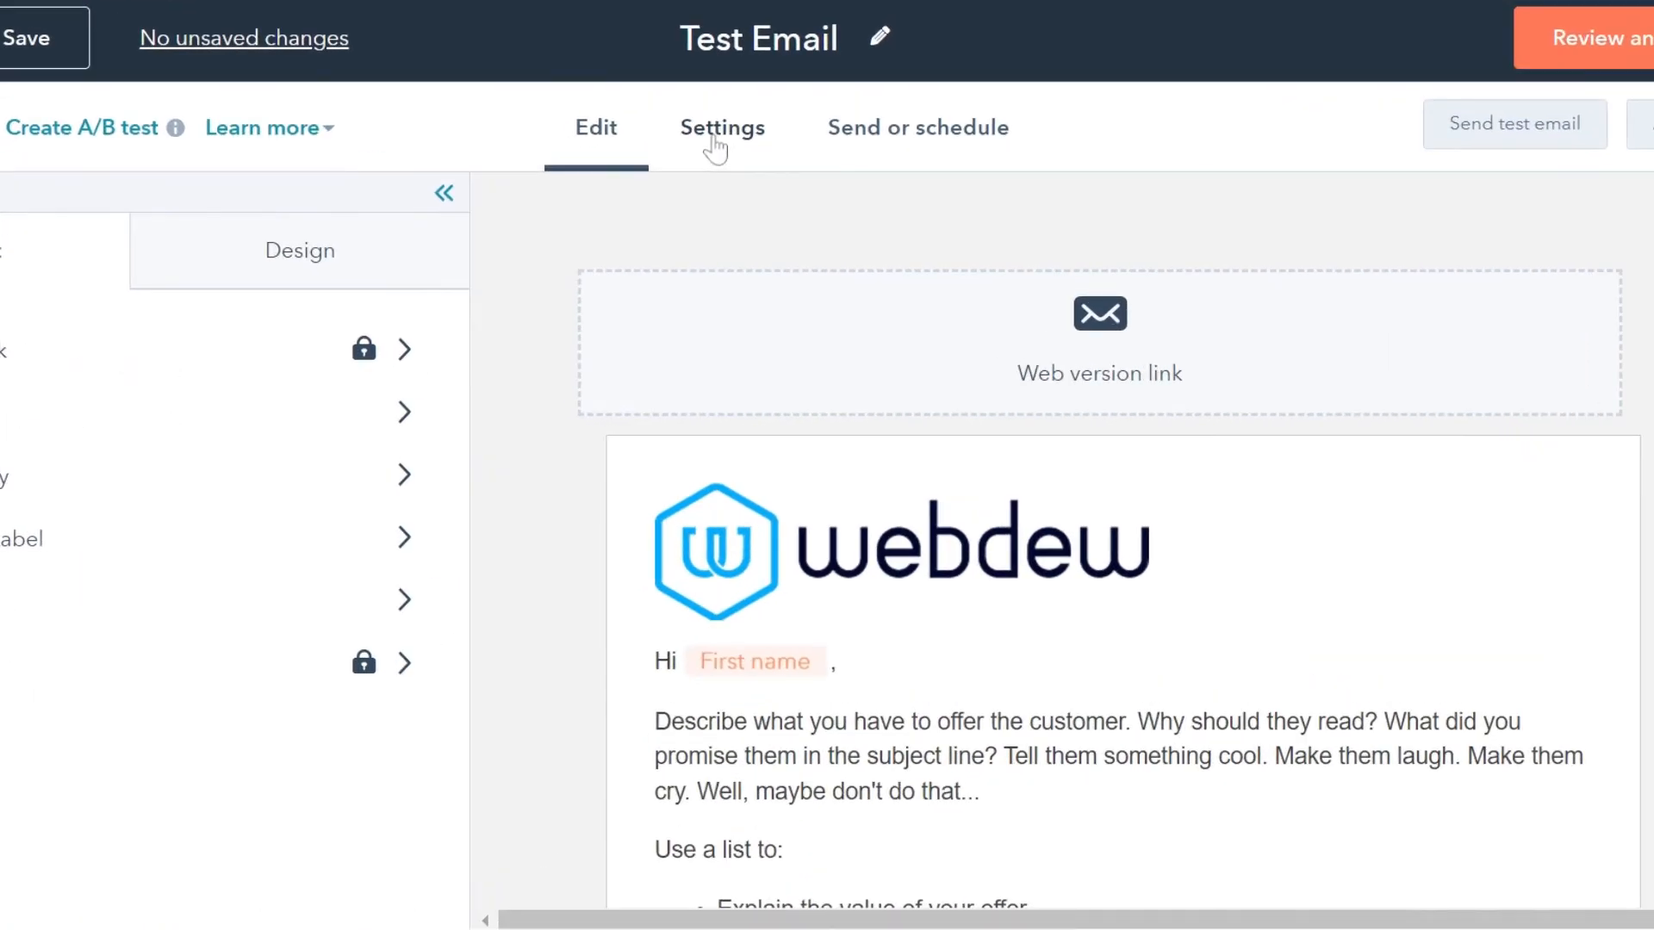
click(723, 127)
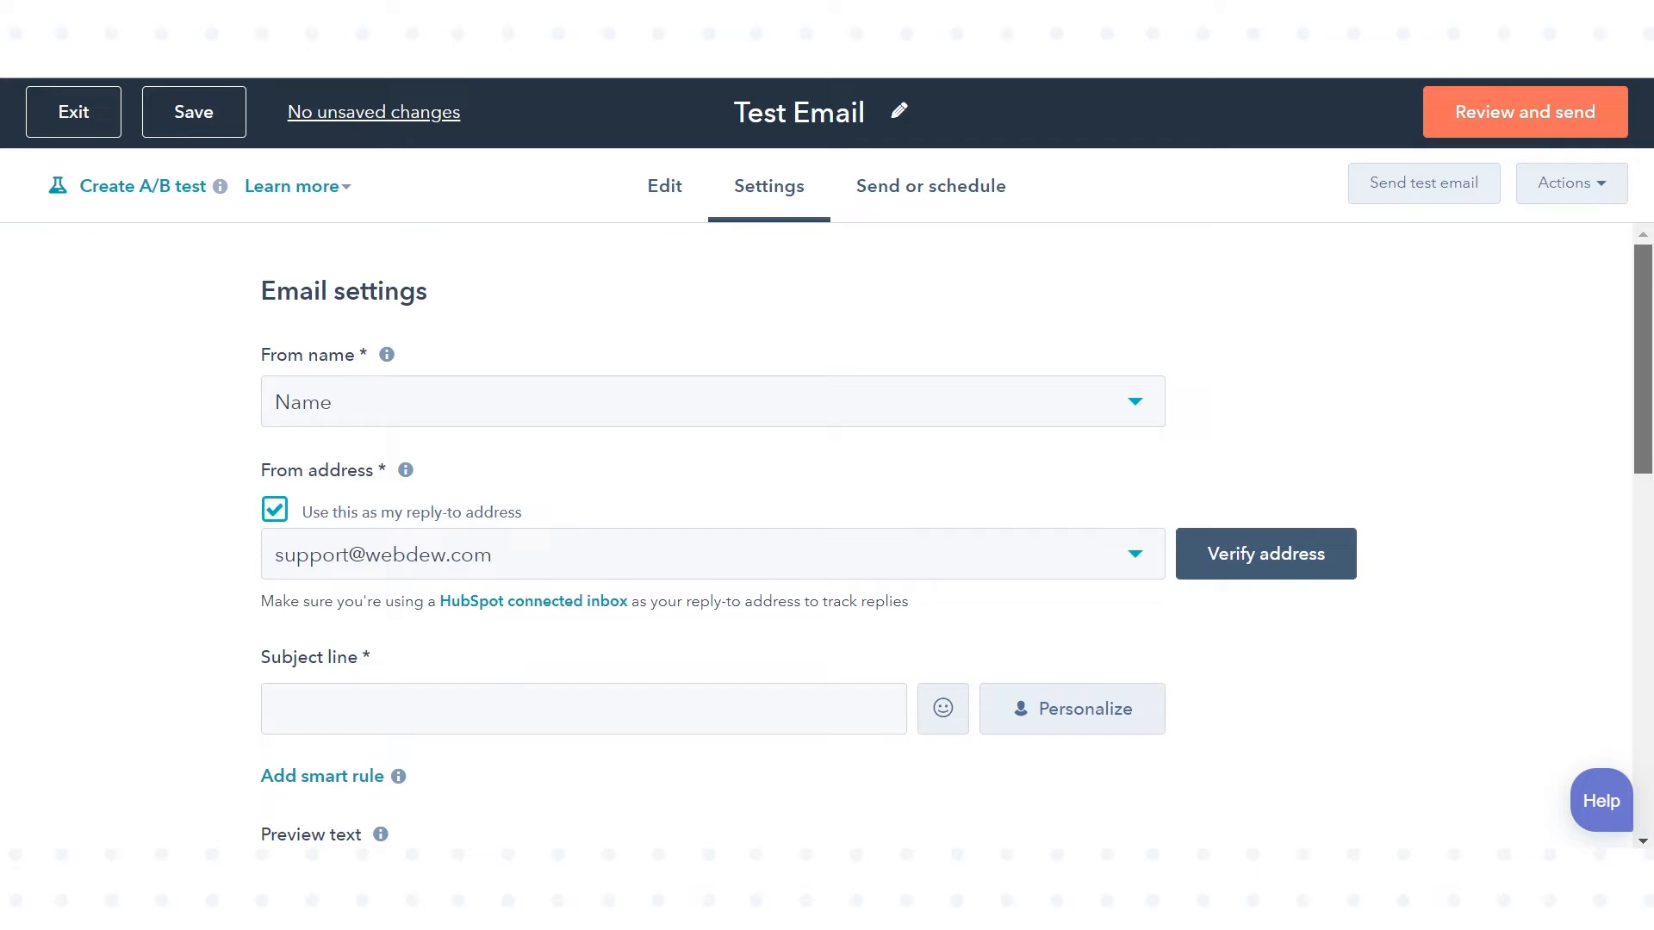
scroll(down, 3)
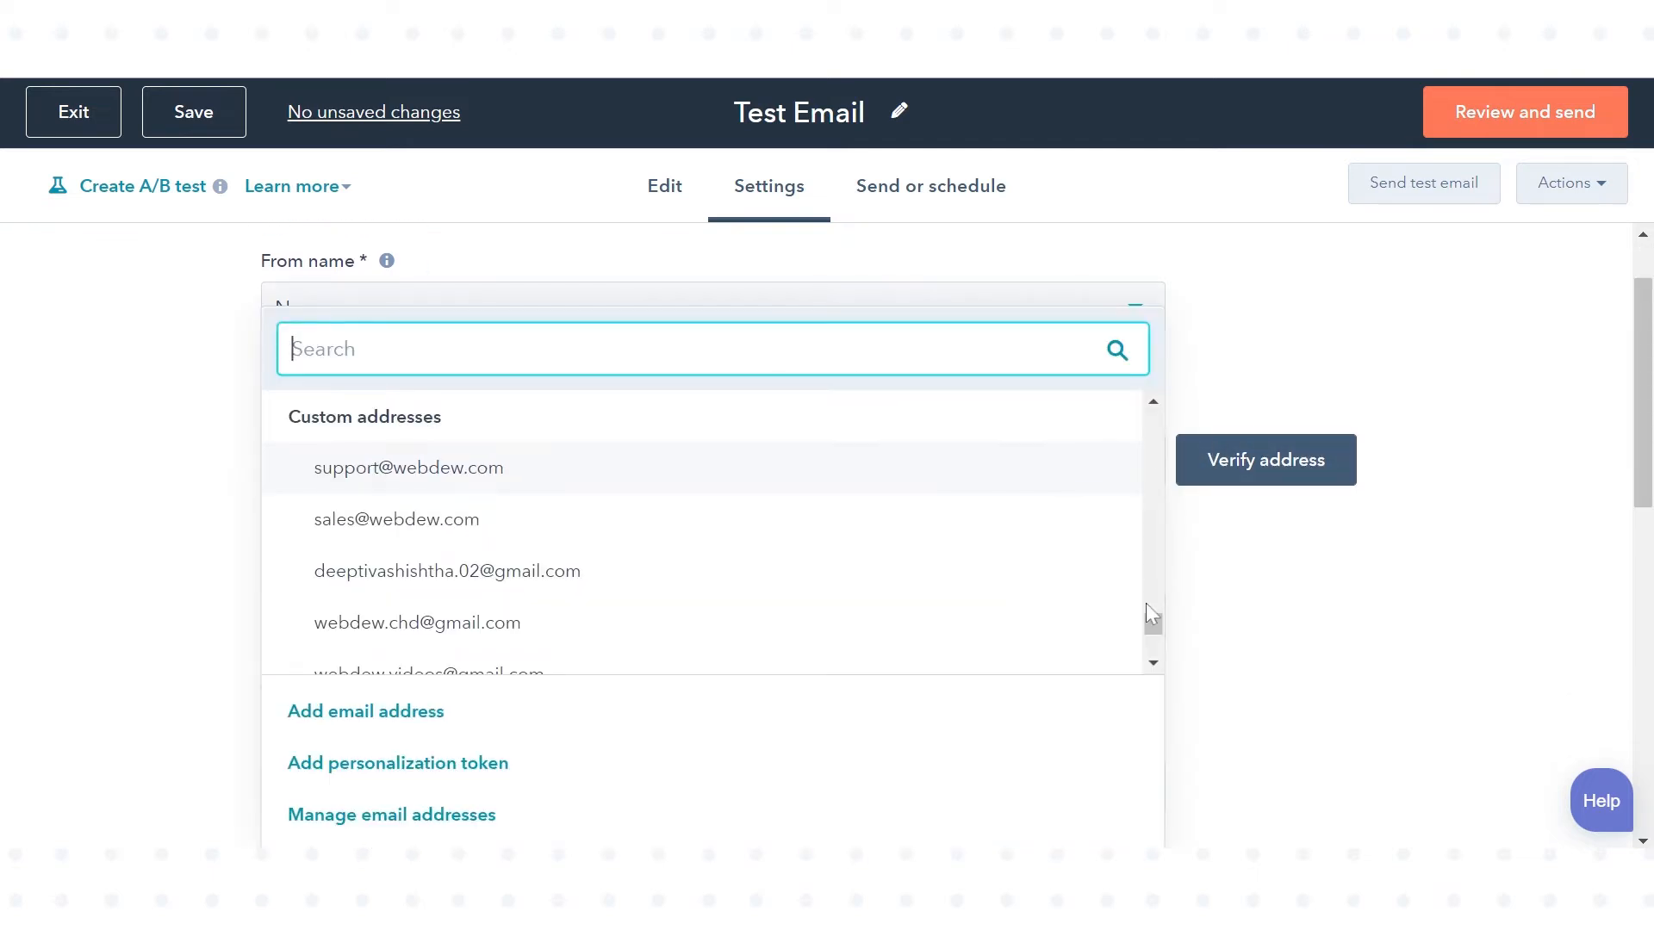
scroll(down, 3)
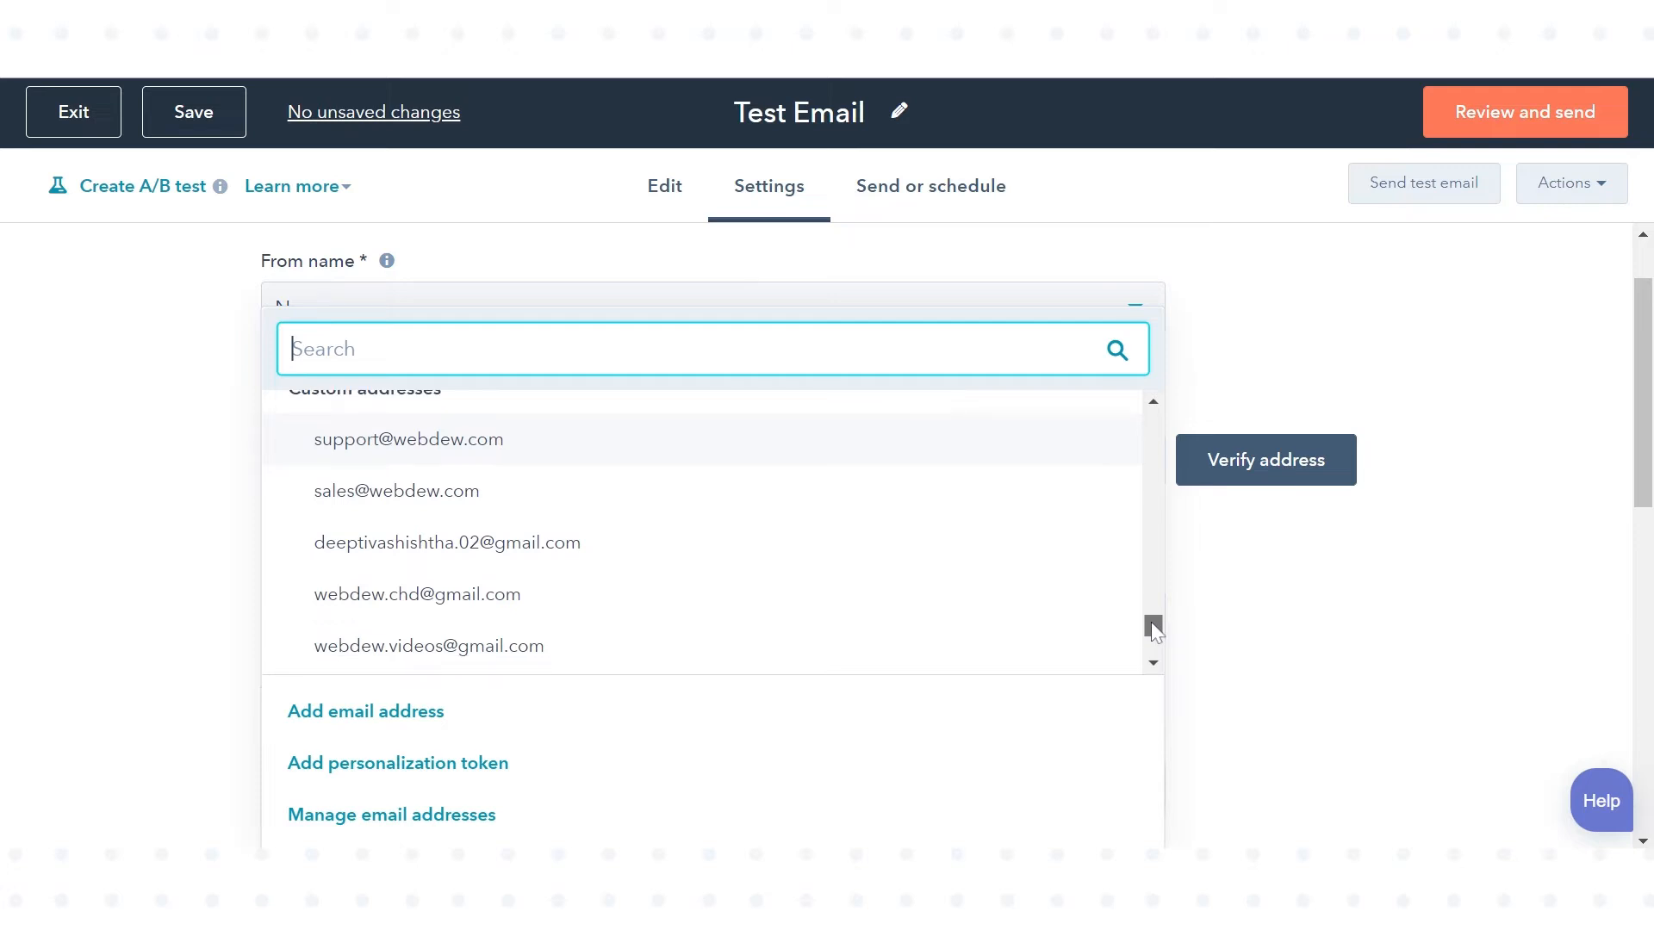
click(396, 490)
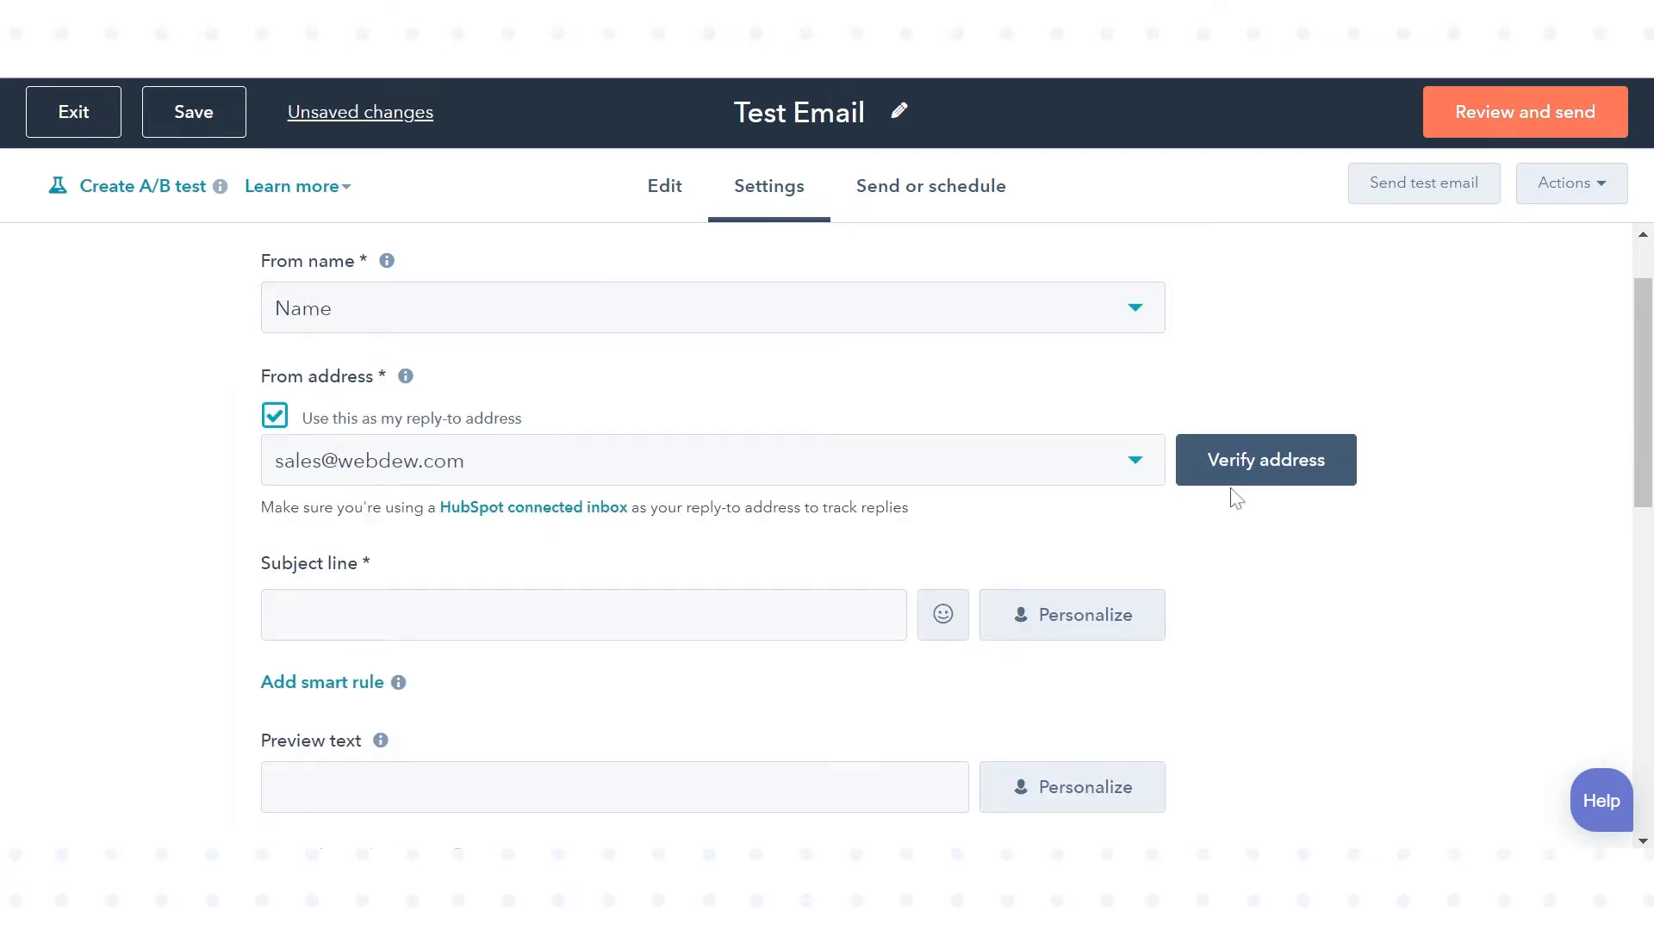
click(1265, 460)
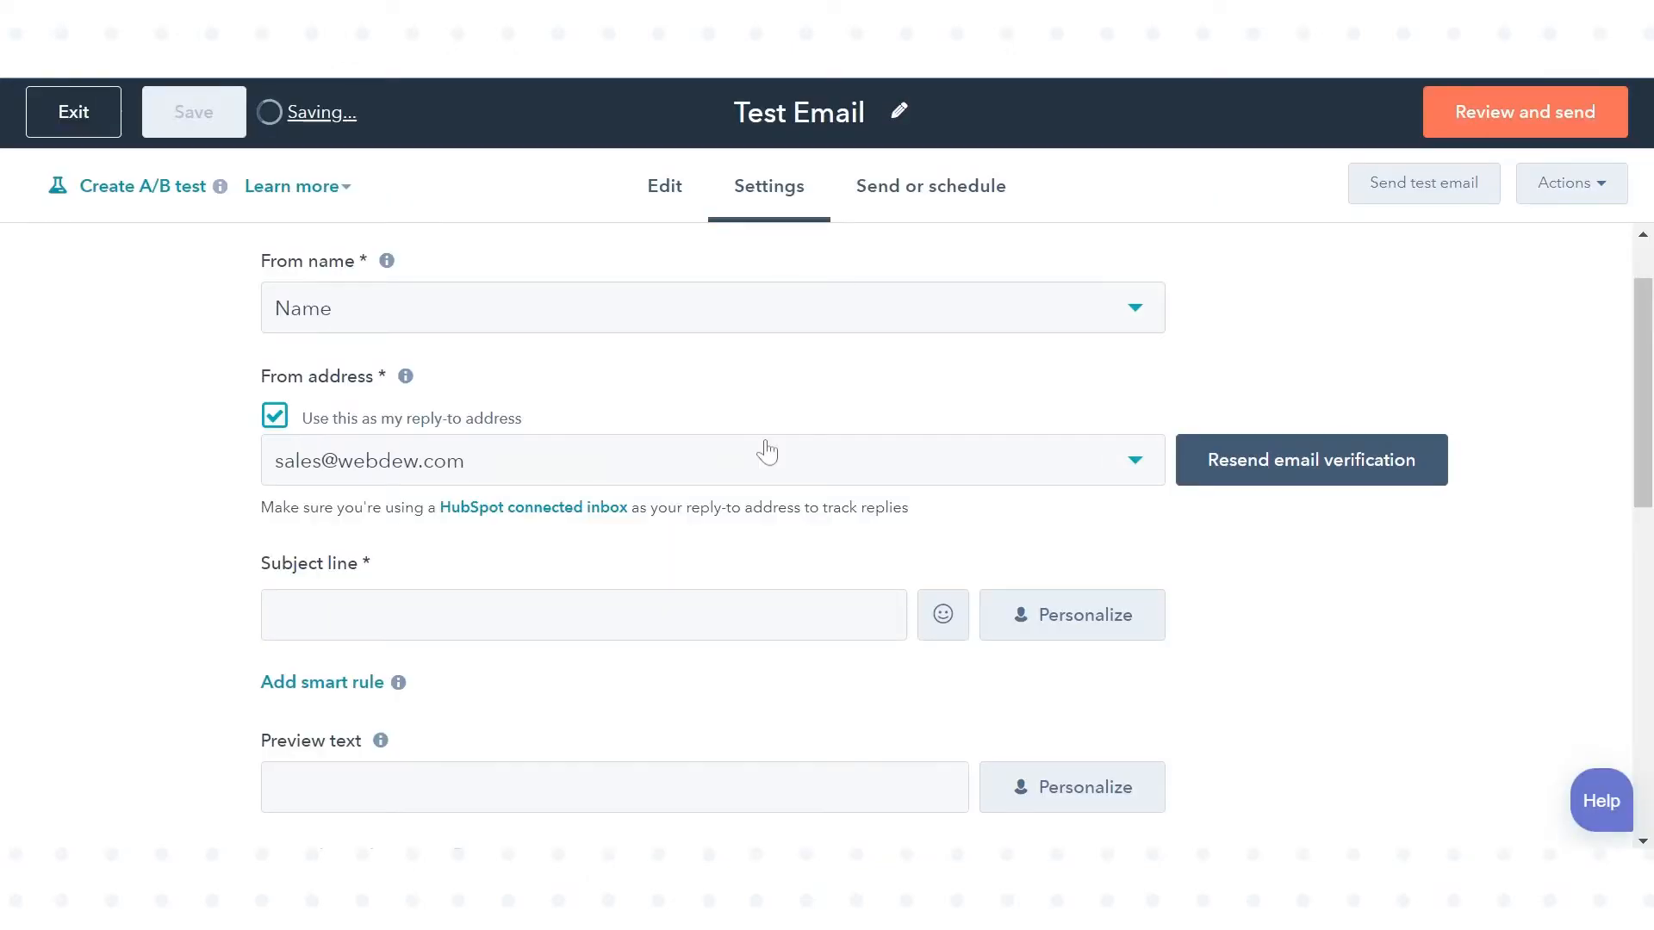
click(1310, 460)
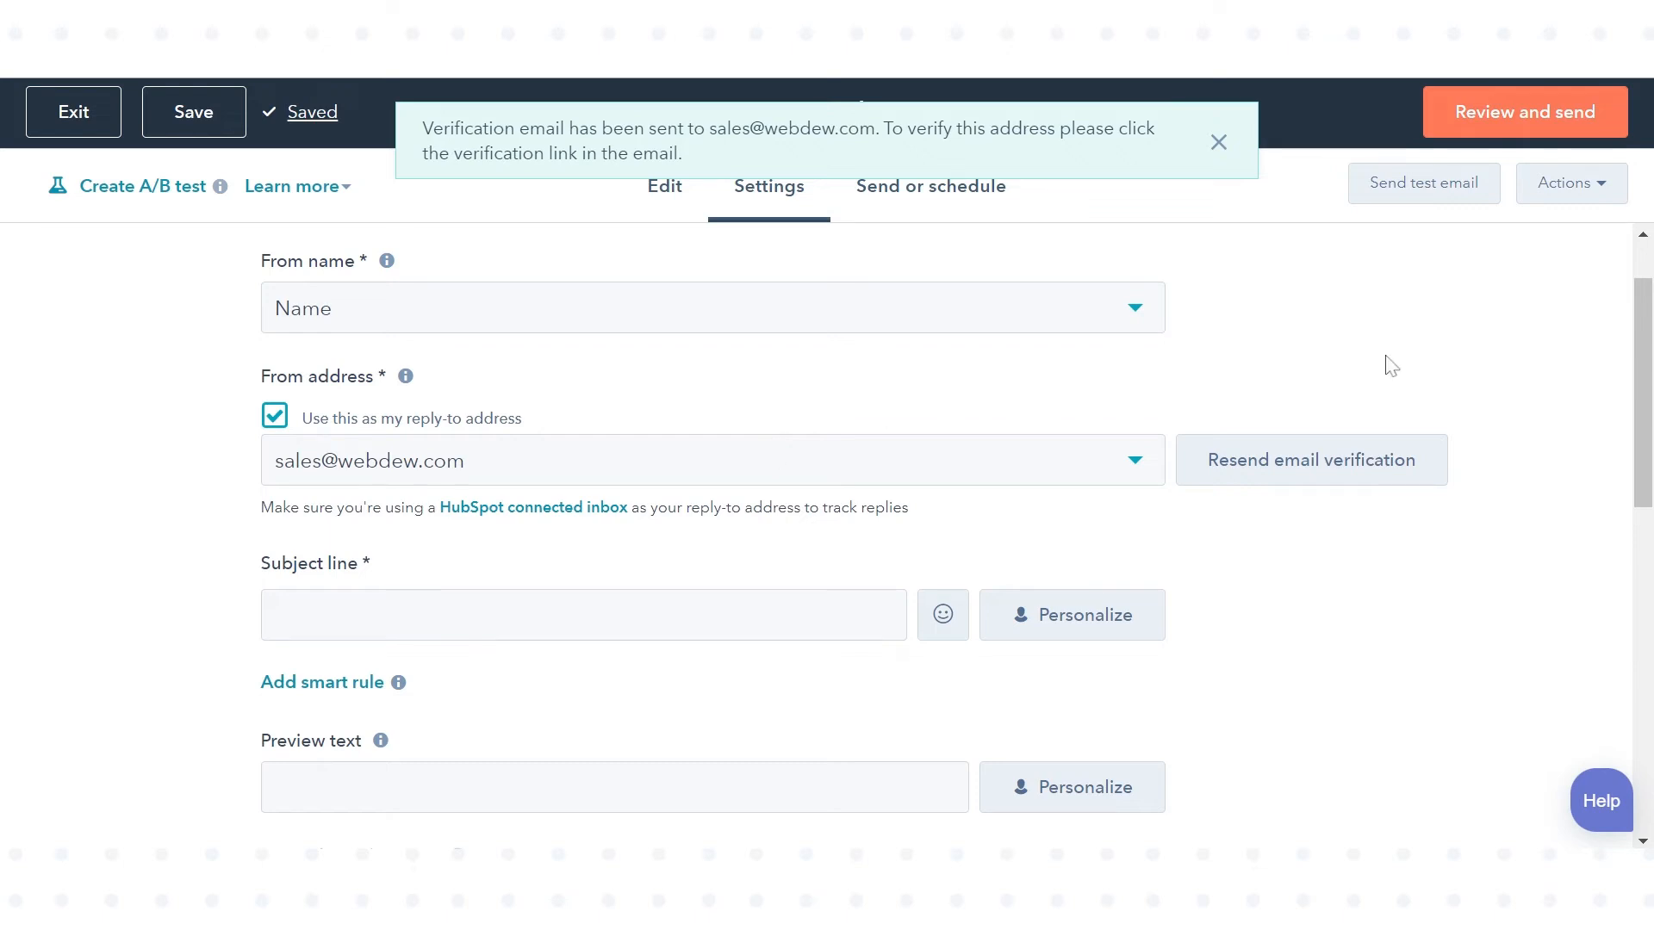
mouse_move(1450, 366)
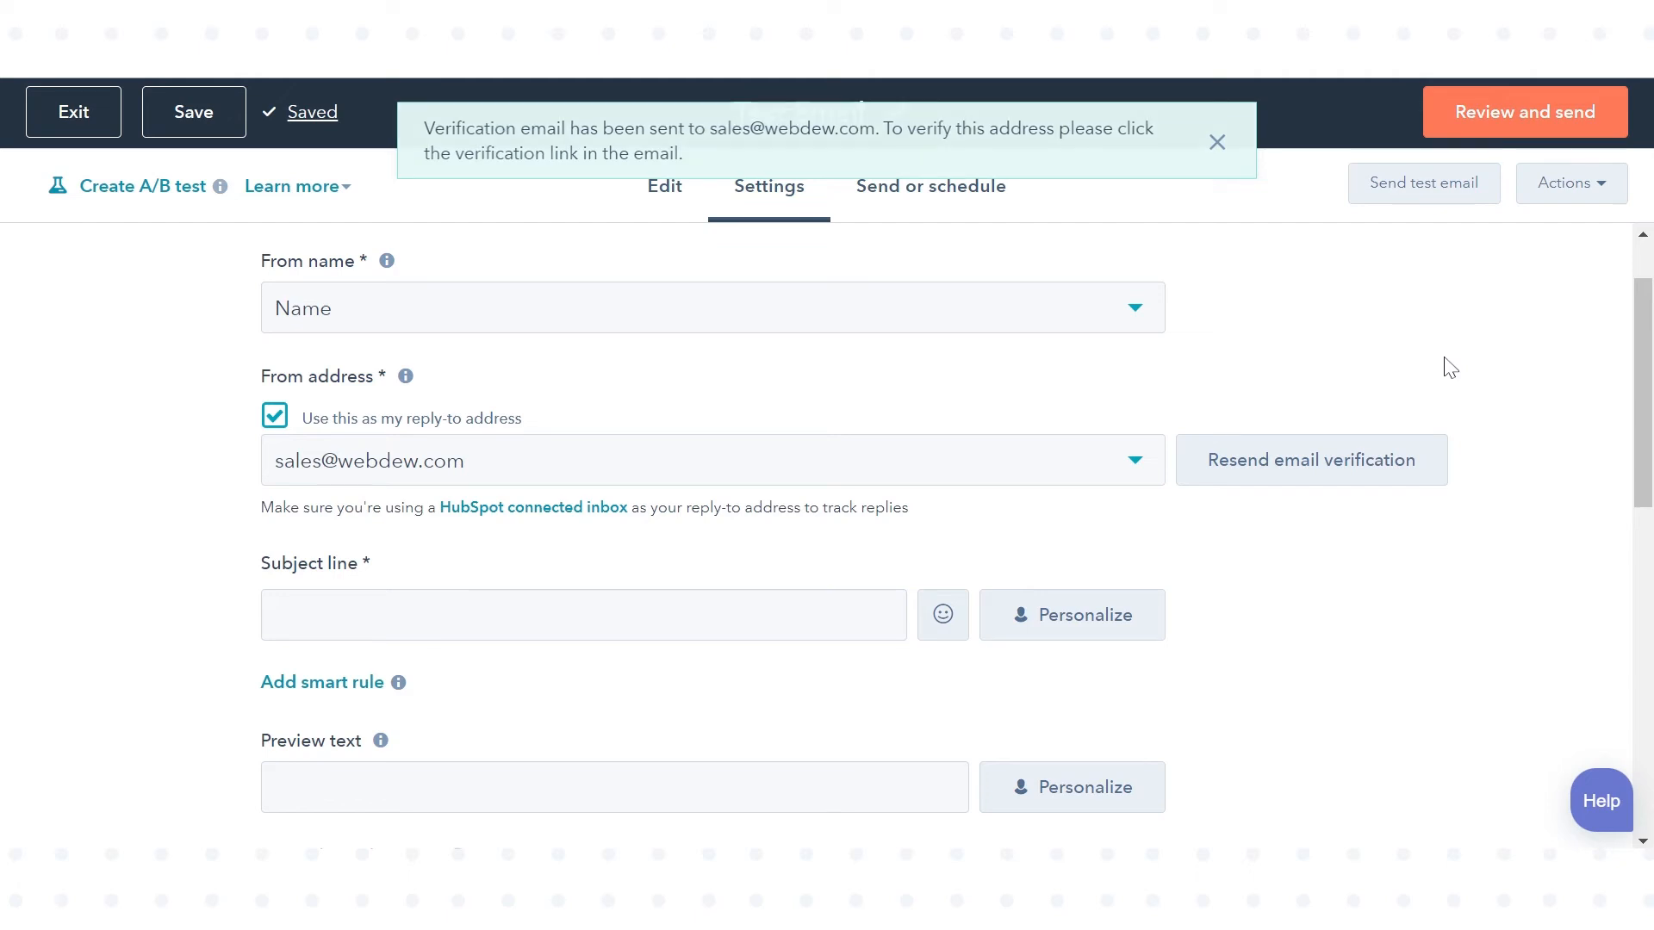
click(1216, 142)
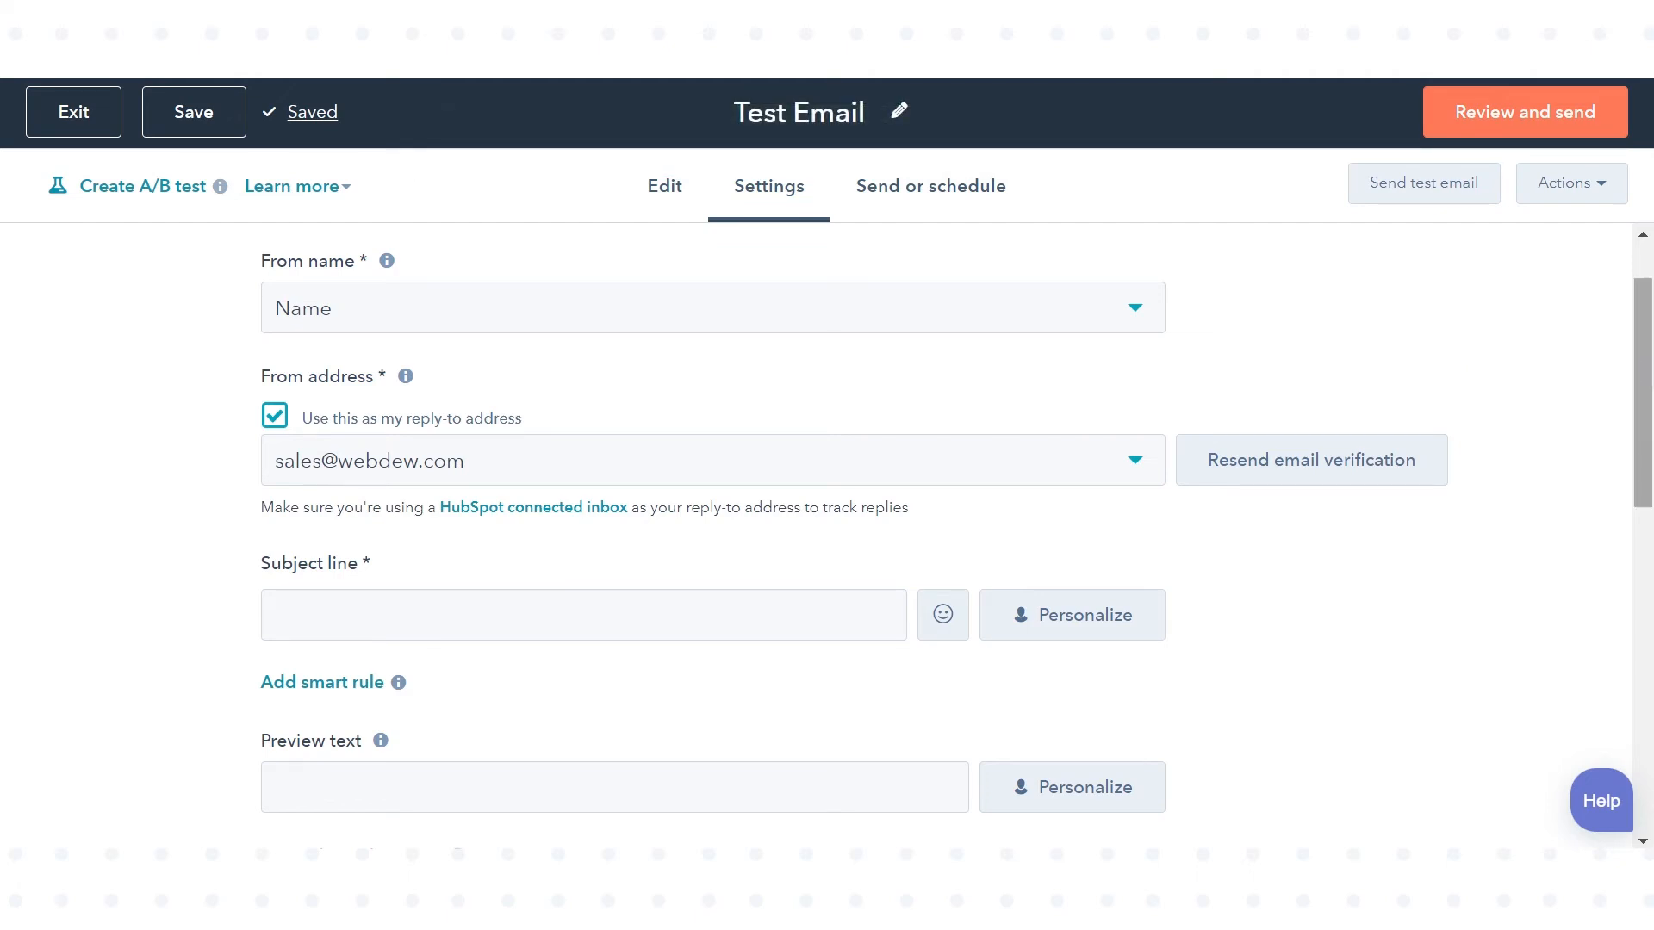